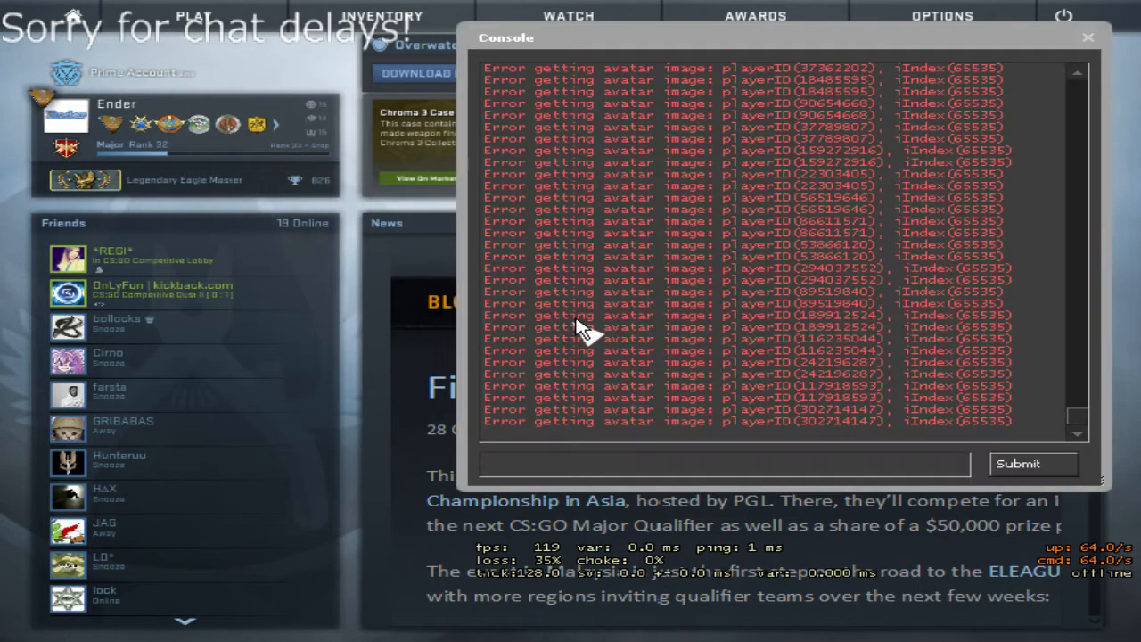
Retry the server connection from the console, ending in a missing am_texture.bsp disconnect.
{"action": "type", "text": "ret"}
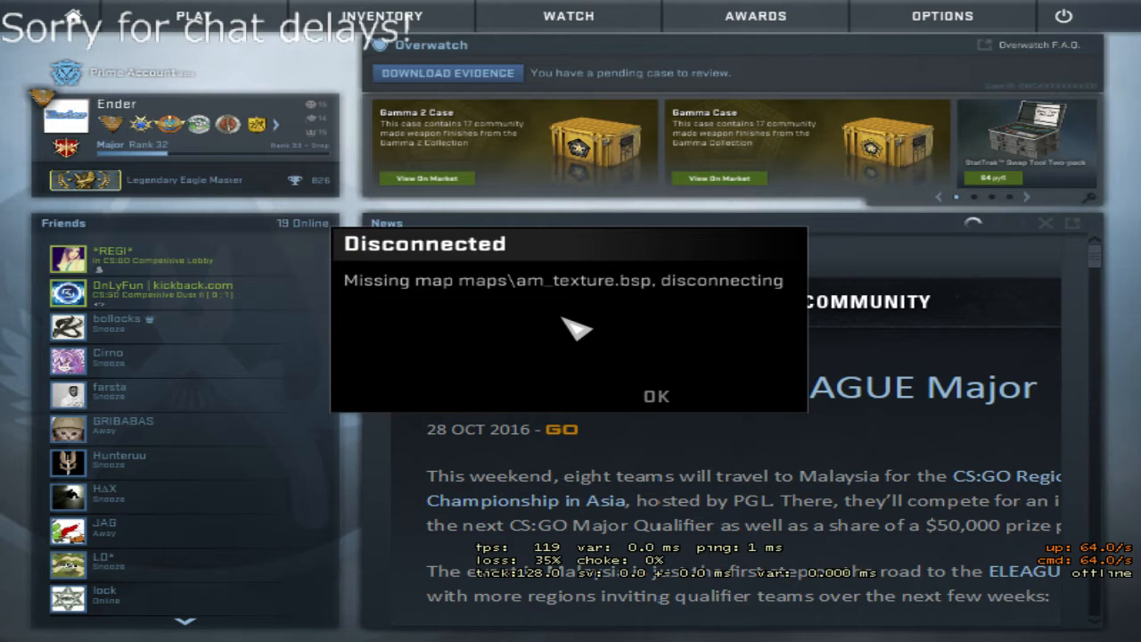
{"action": "mouse_move", "coordinate": [687, 393]}
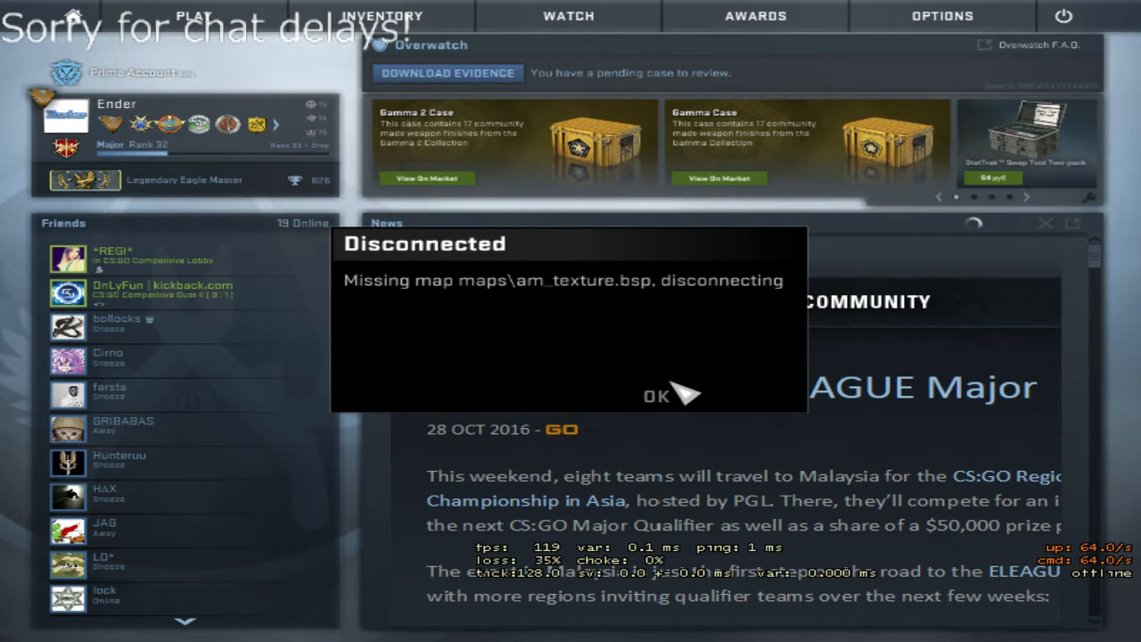
Dismiss the disconnect notice and select the failed am_texture.bsp download lines in the console.
{"action": "left_click", "coordinate": [656, 395]}
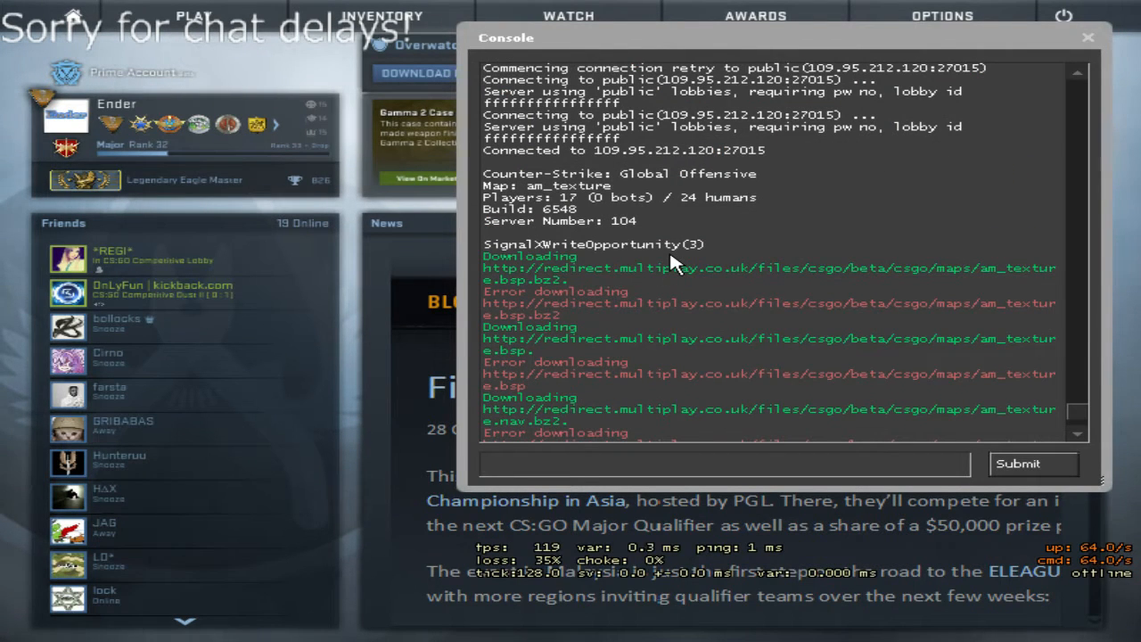
{"action": "left_click", "coordinate": [724, 463]}
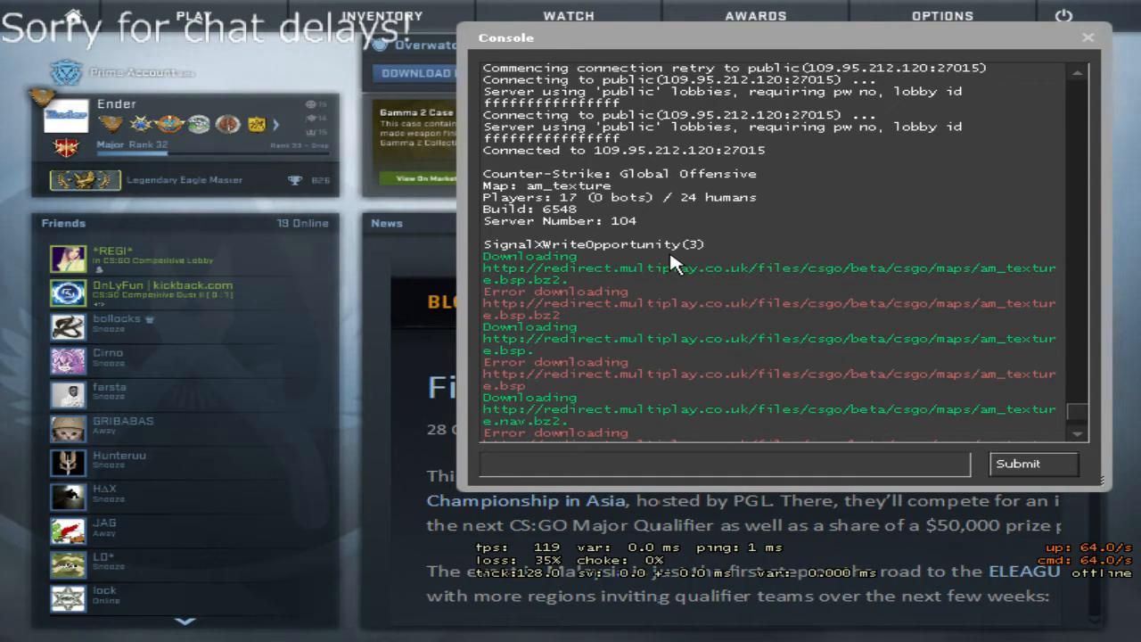
{"action": "left_click", "coordinate": [721, 464]}
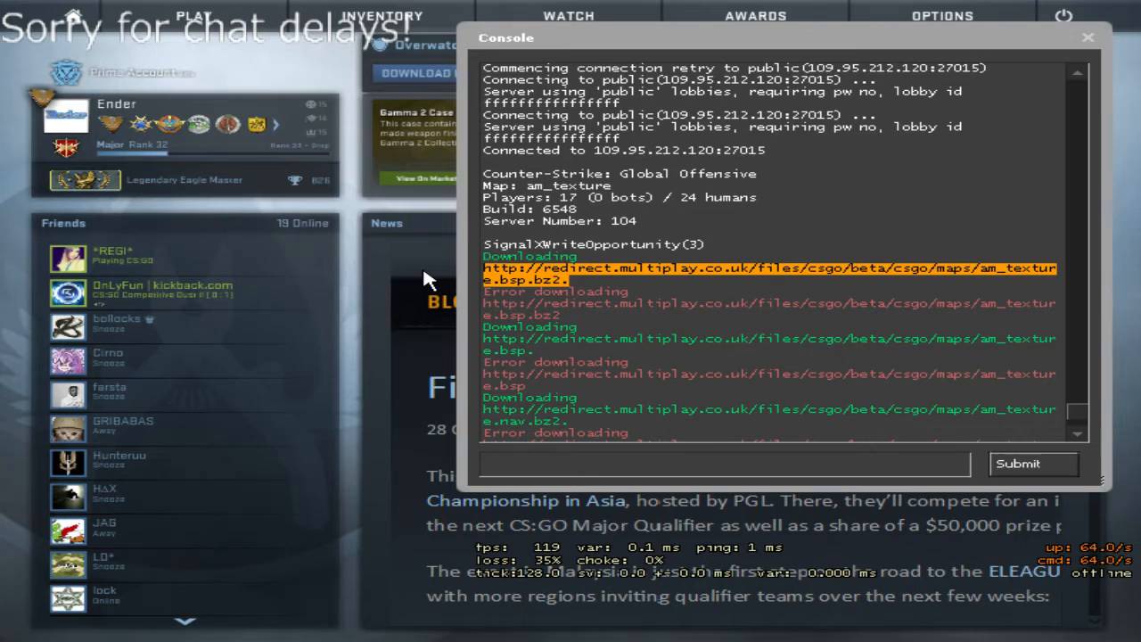
{"action": "mouse_move", "coordinate": [645, 299]}
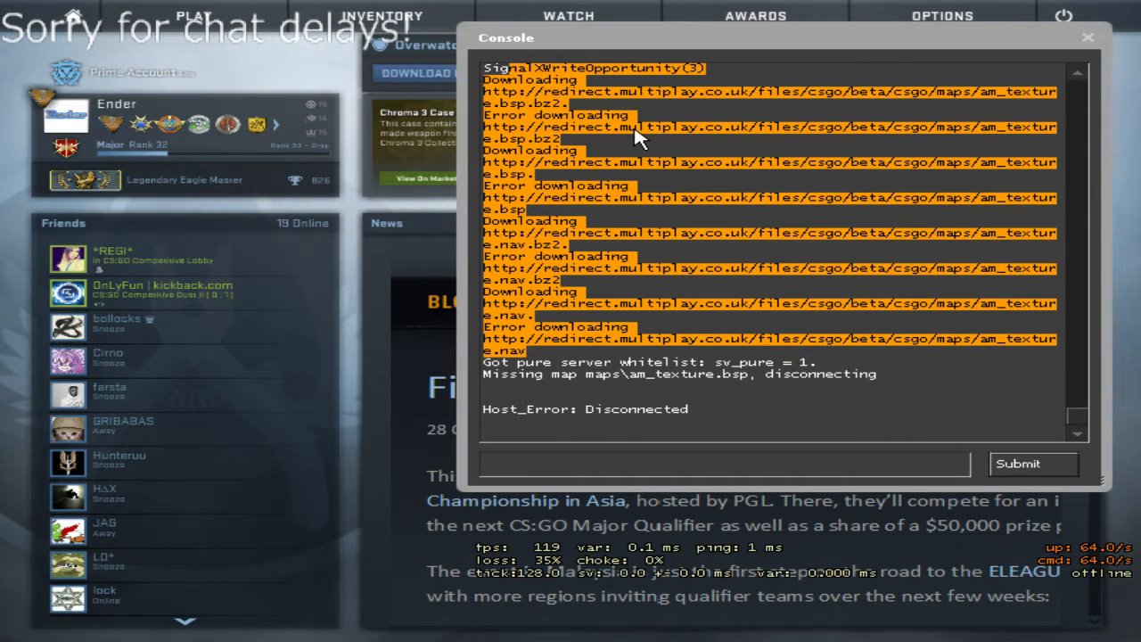
{"action": "mouse_move", "coordinate": [634, 211]}
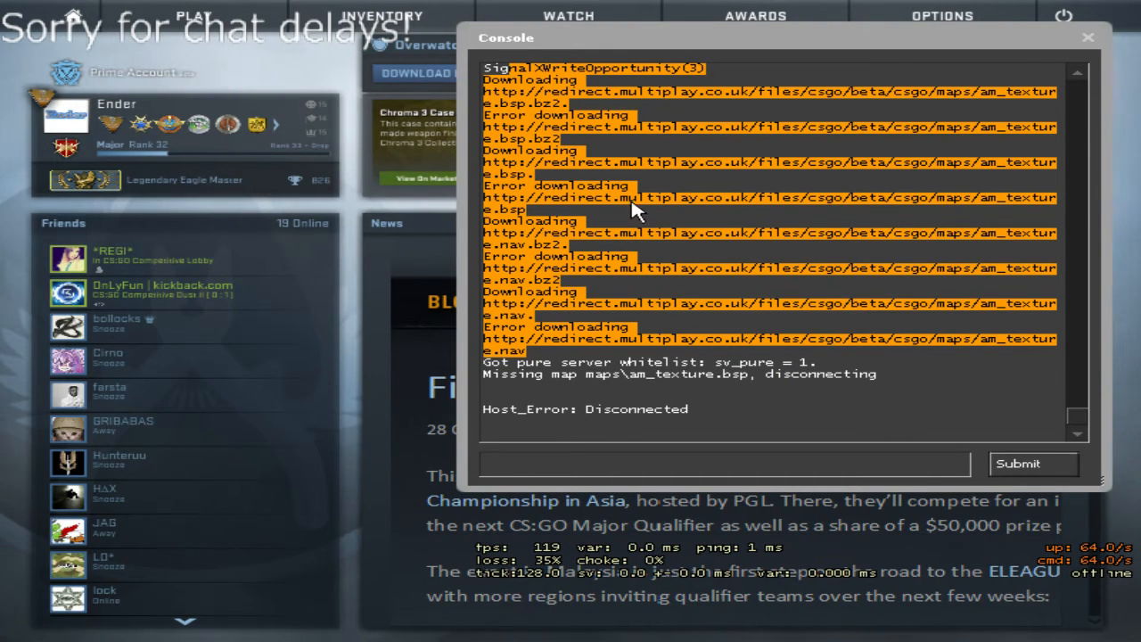
{"action": "mouse_move", "coordinate": [638, 300]}
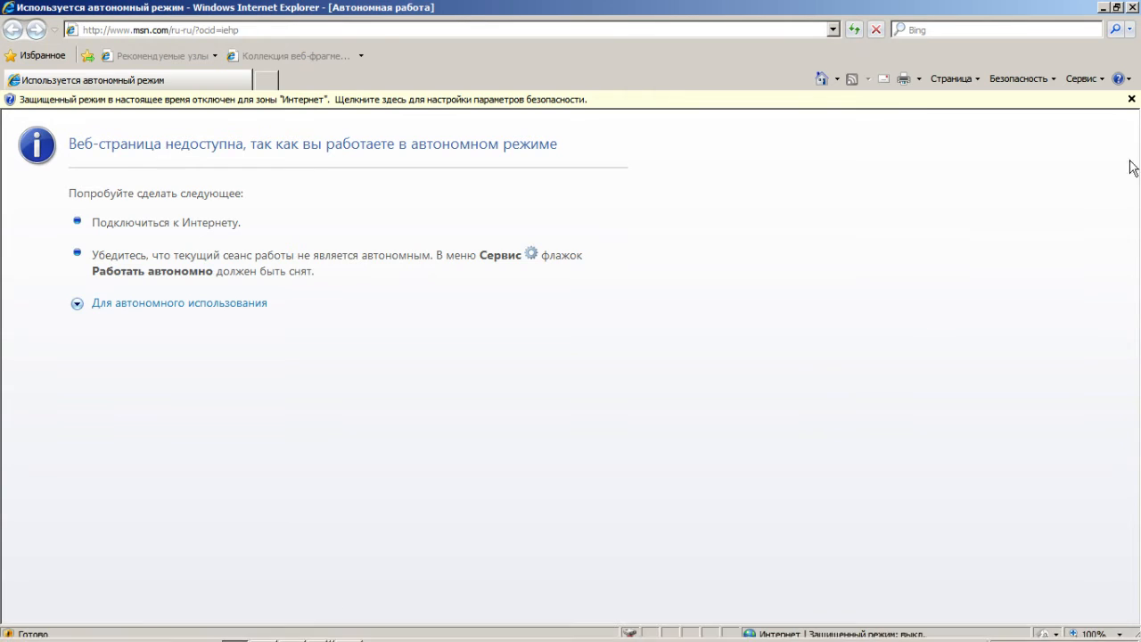
Uncheck Work Offline (Работать автономно) in the Tools (Сервис) menu.
{"action": "left_click", "coordinate": [1130, 100]}
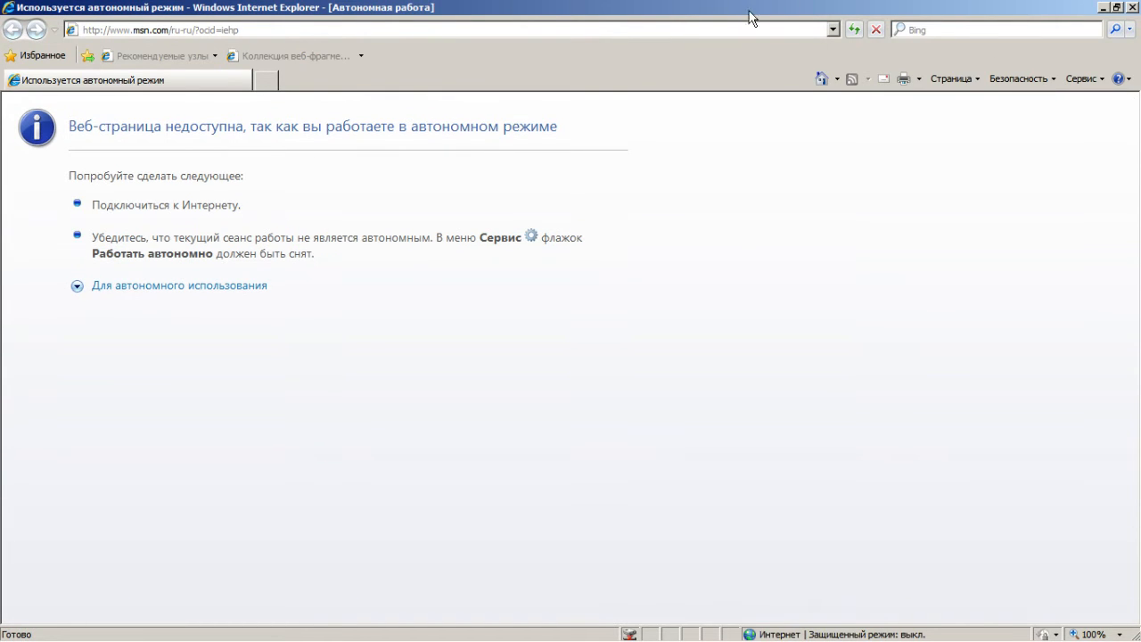
{"action": "left_click", "coordinate": [1080, 78]}
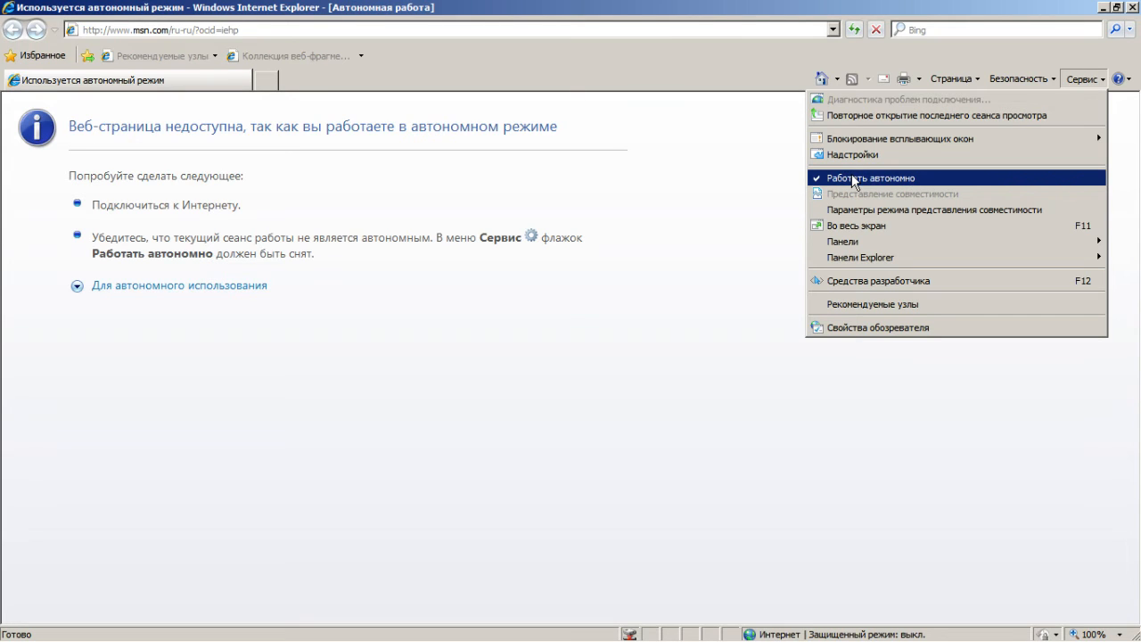
{"action": "left_click", "coordinate": [870, 178]}
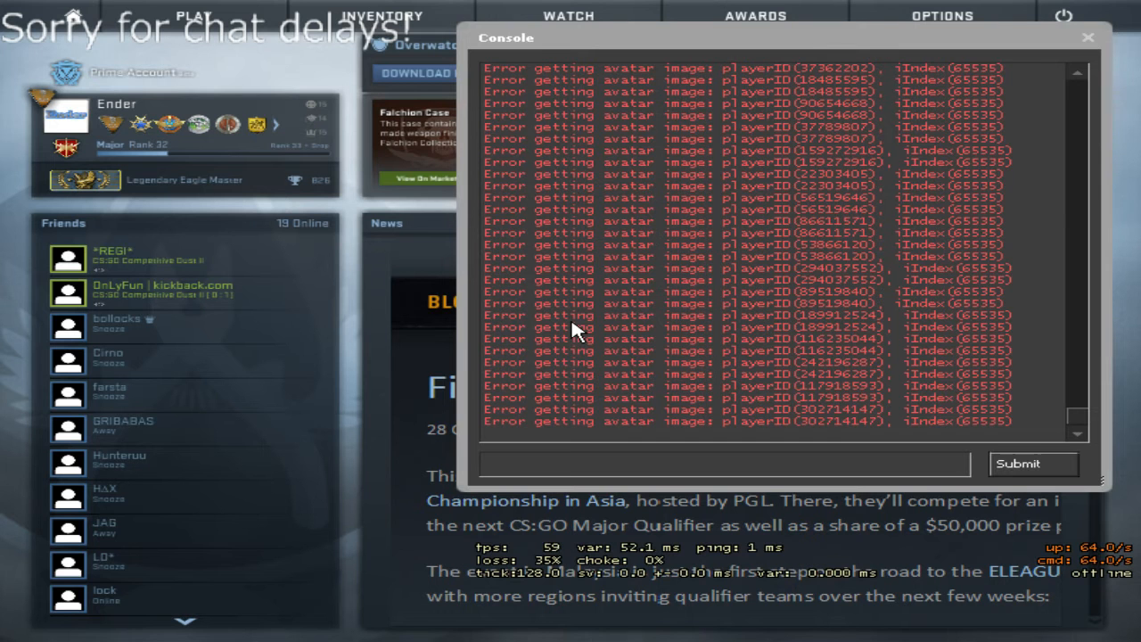
Retry the connection, load am_texture and continue past the briefing to Choose Team.
{"action": "left_click", "coordinate": [1088, 37]}
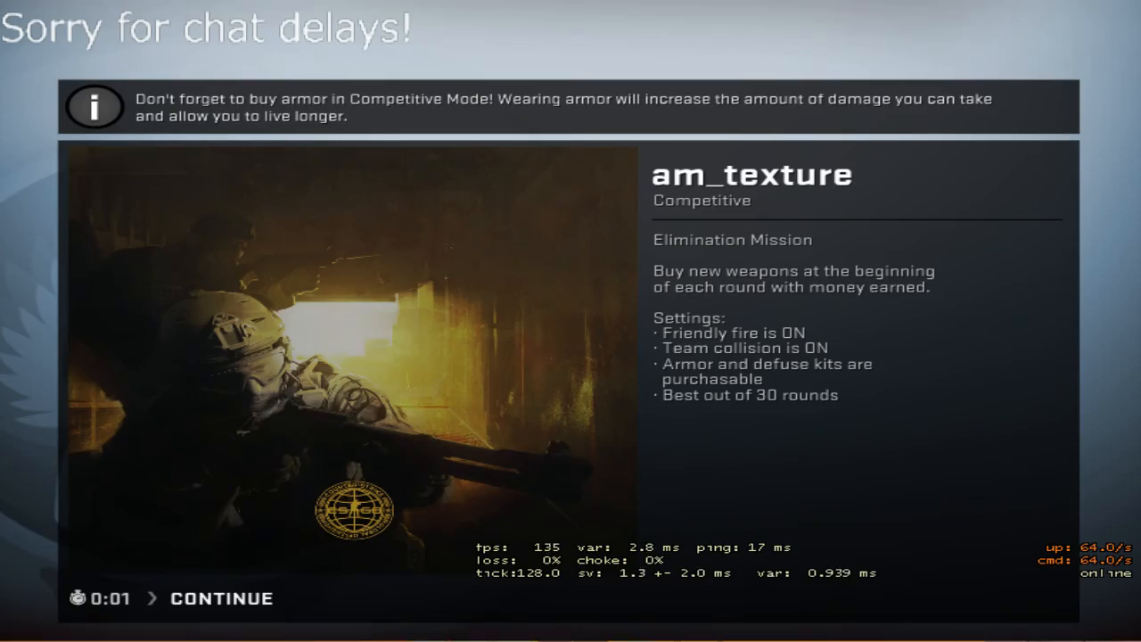
{"action": "left_click", "coordinate": [221, 597]}
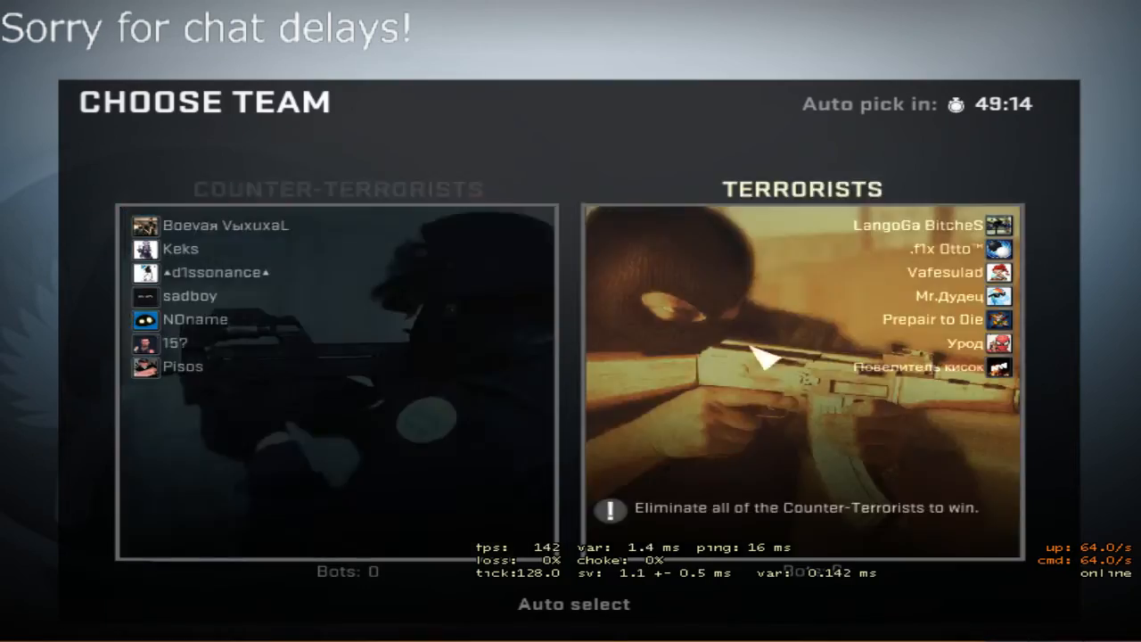